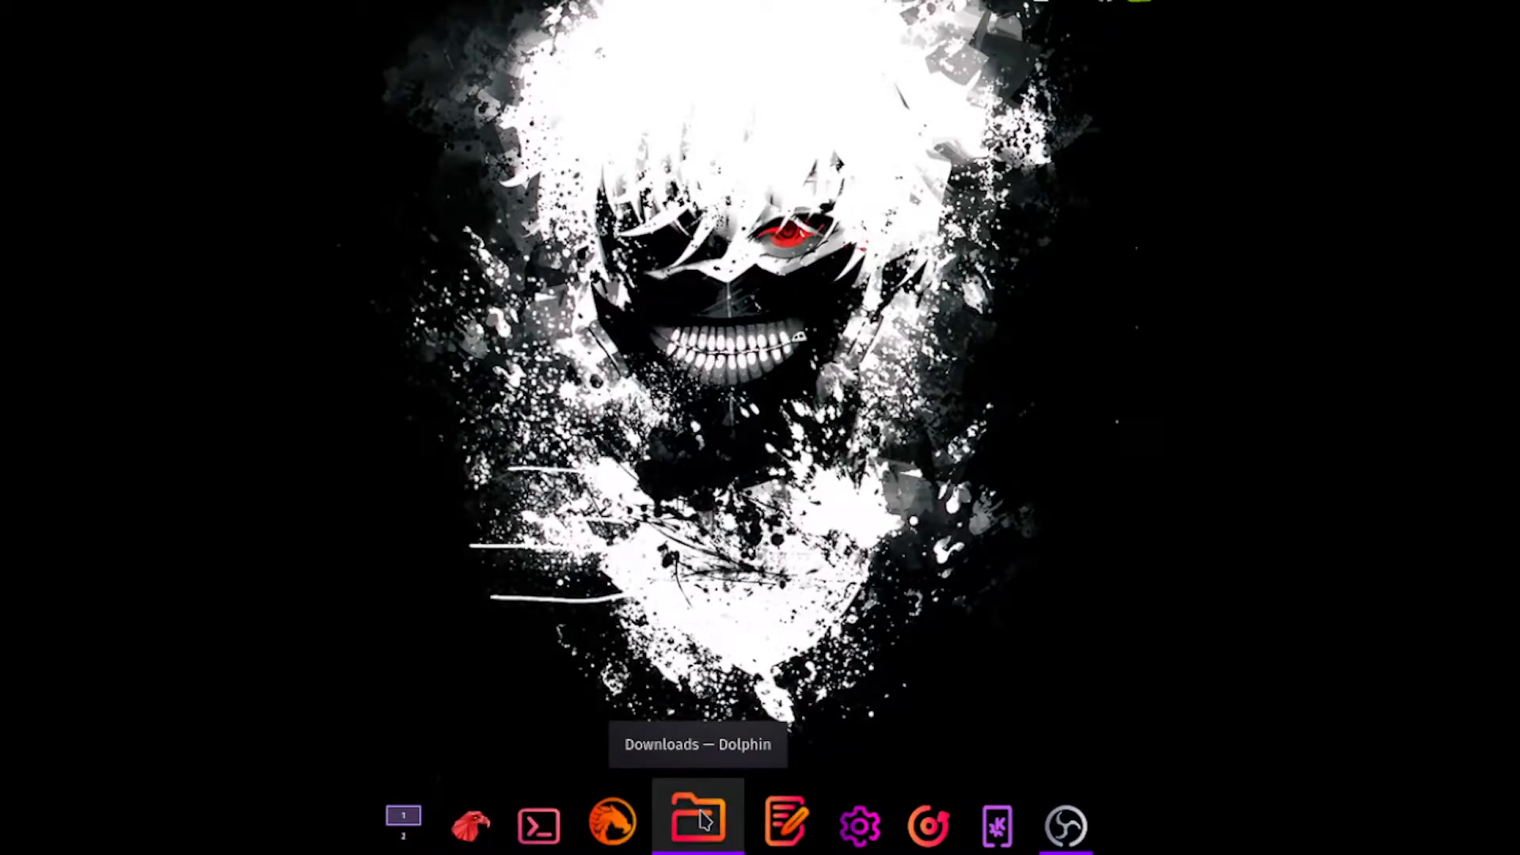
Open Downloads in Dolphin and extract the NVFlash Linux zip there.
click(695, 826)
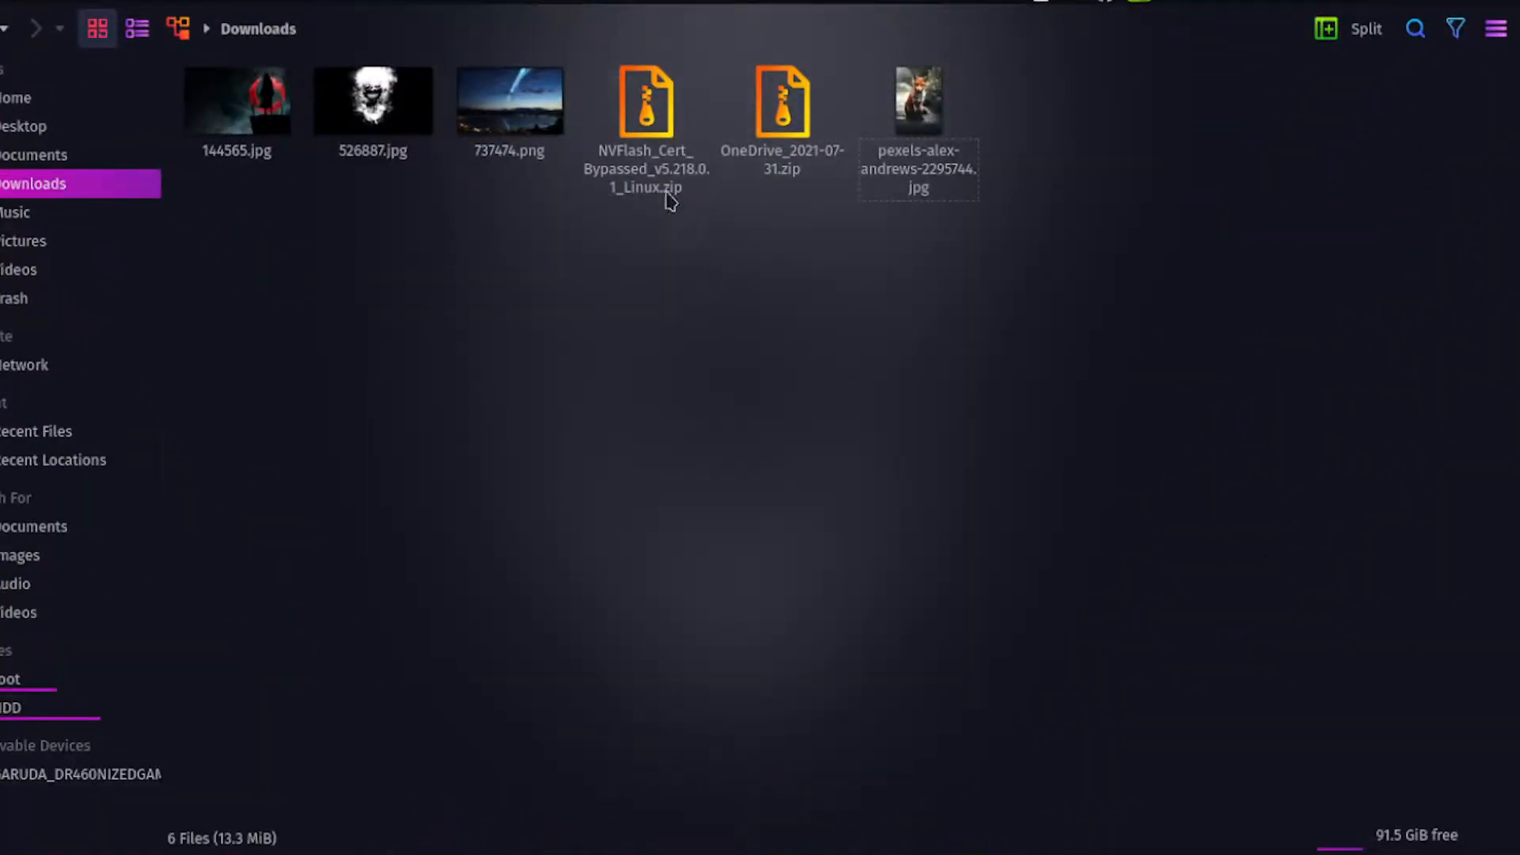
mouse_move(713, 280)
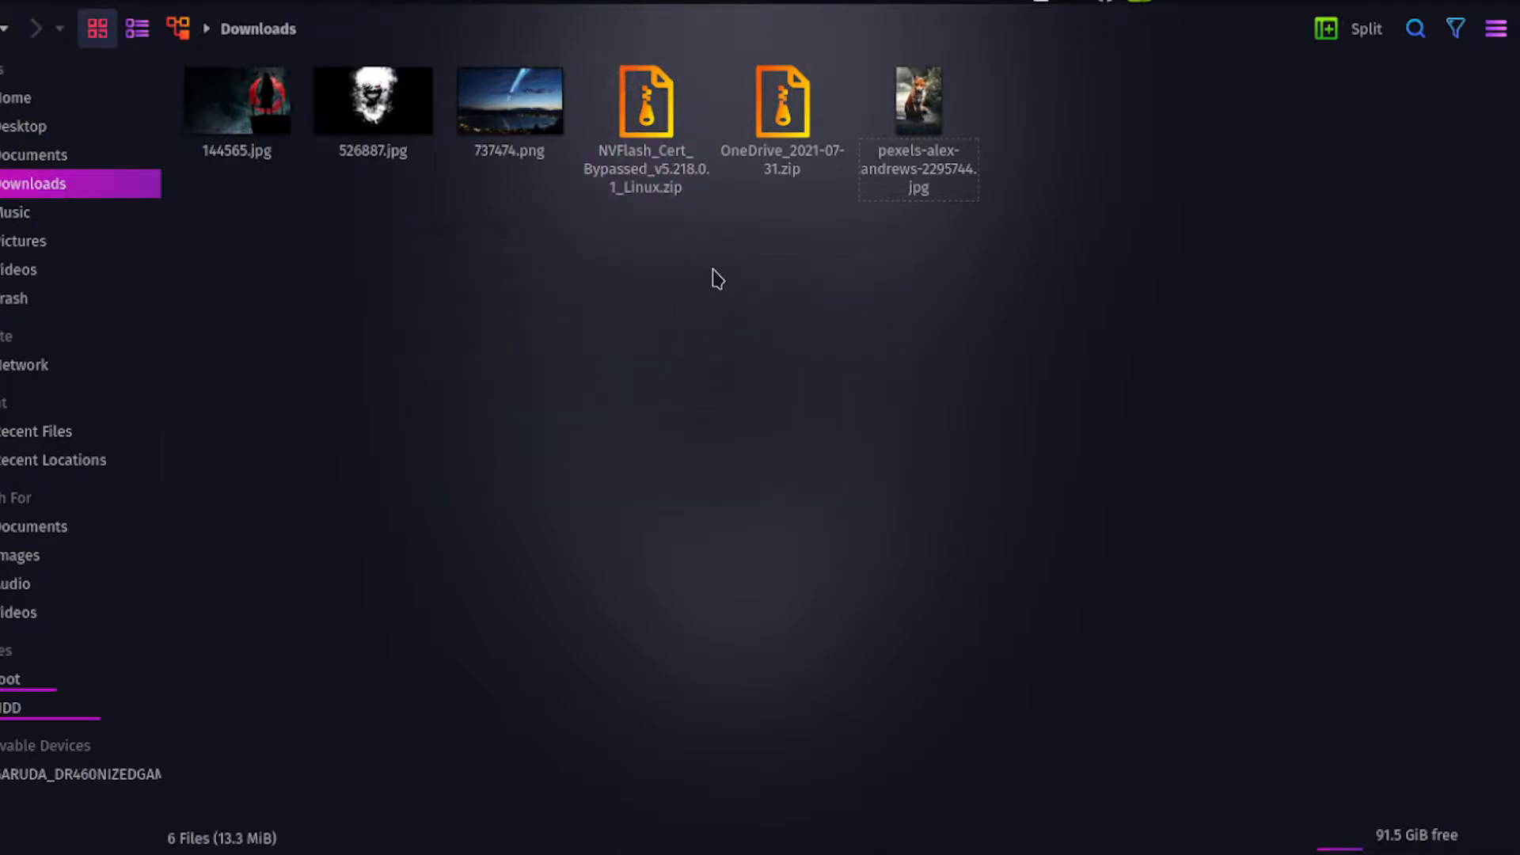
click(643, 102)
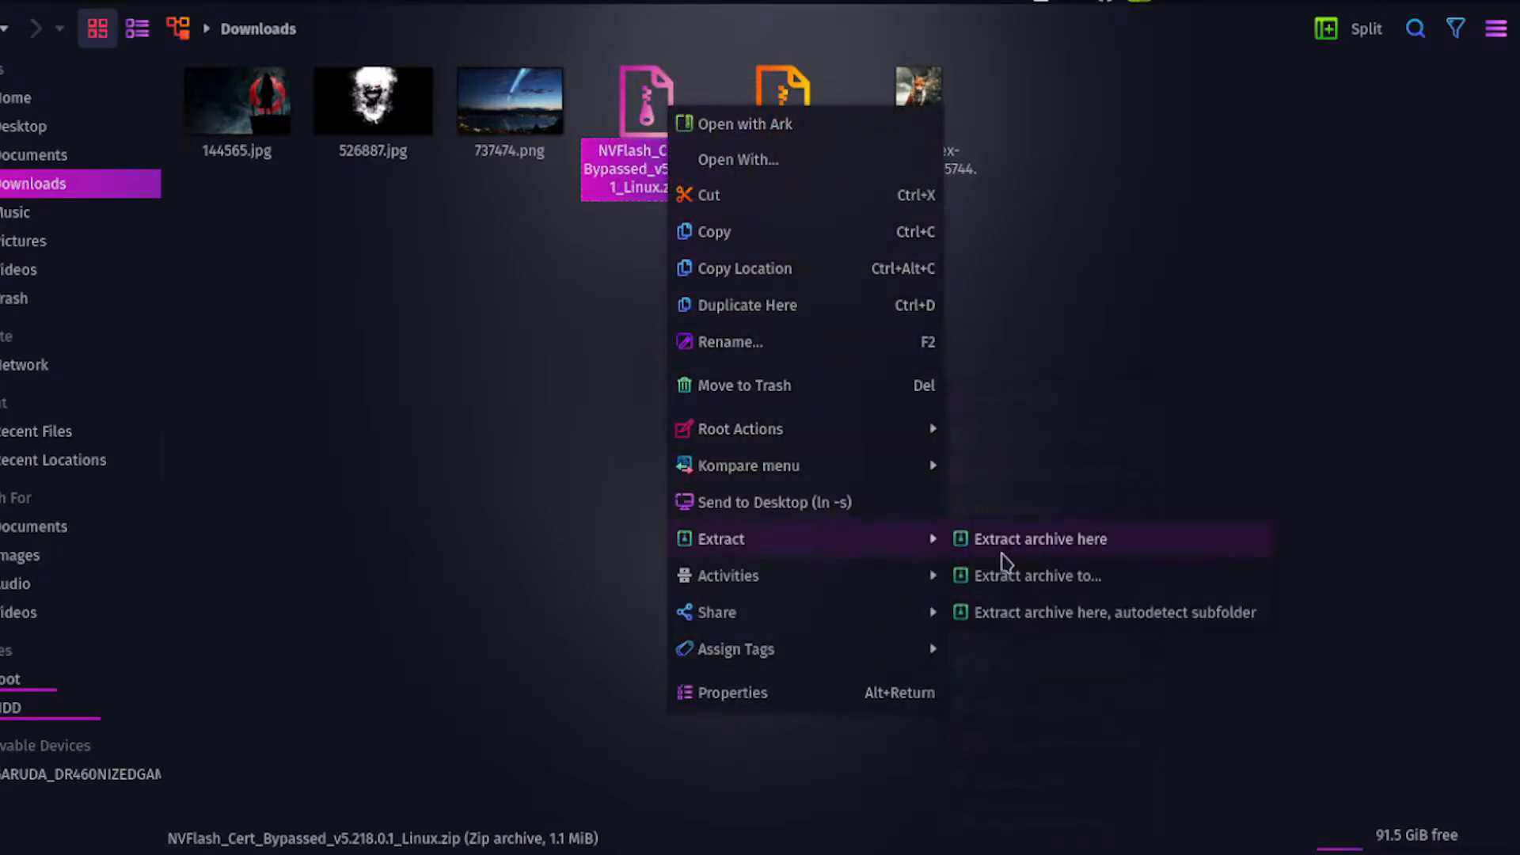
click(1041, 539)
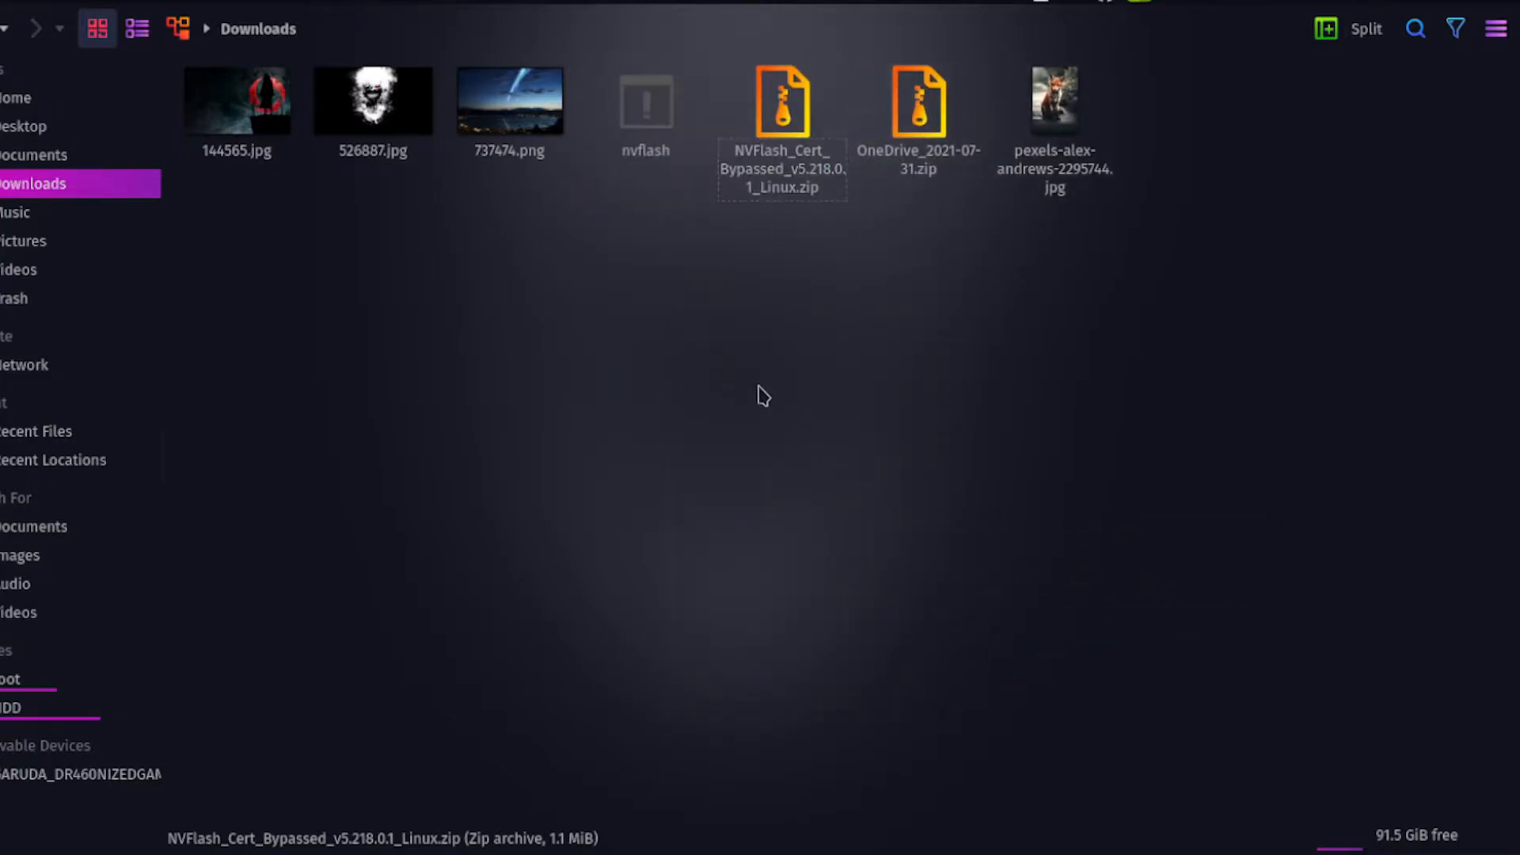
right_click(761, 395)
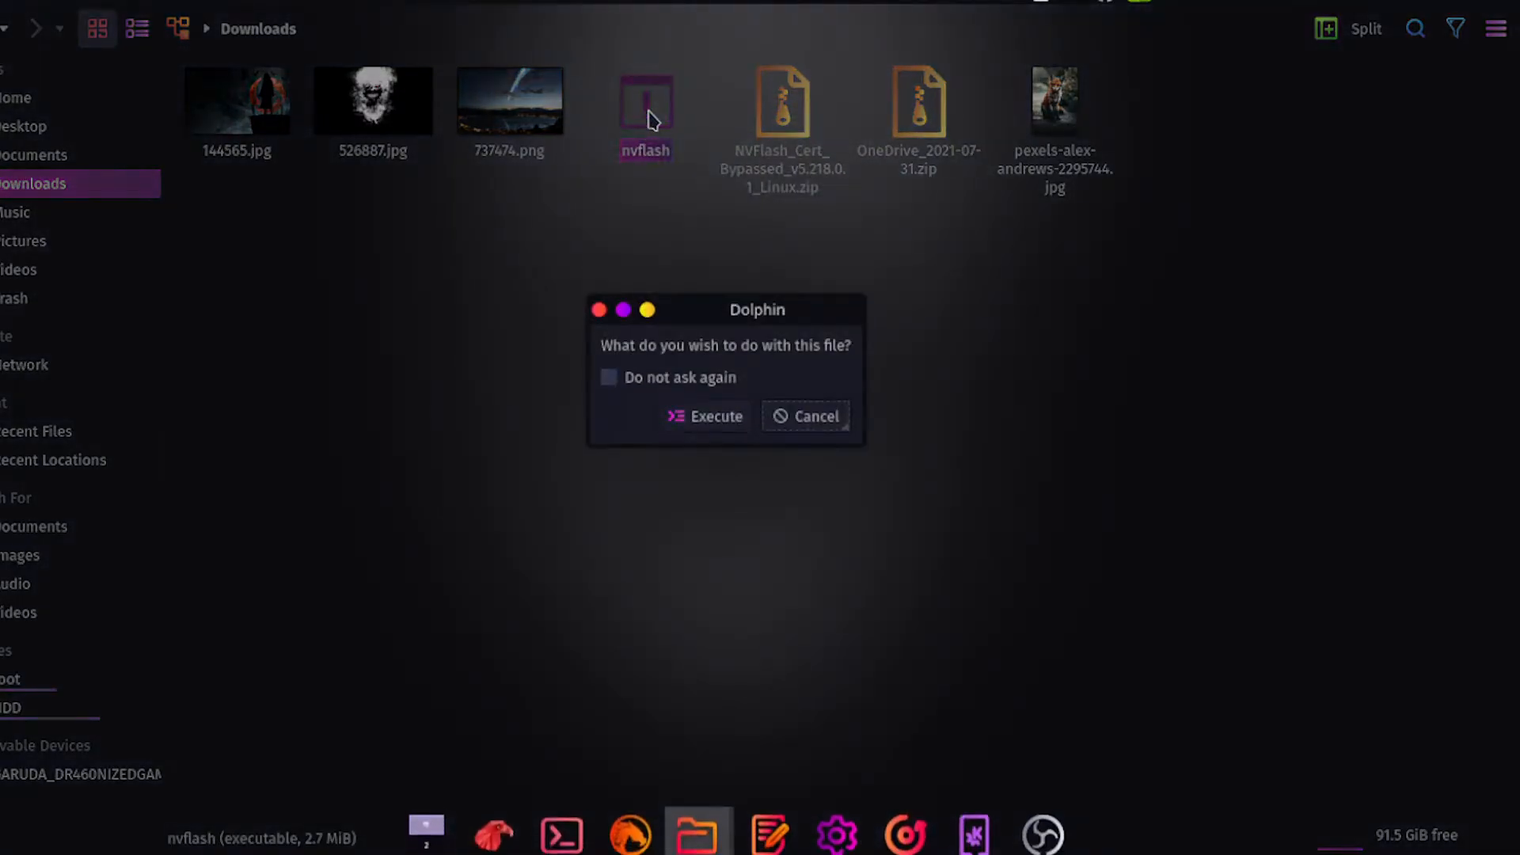
Cancel the nvflash run prompt and open a terminal in Downloads.
click(705, 414)
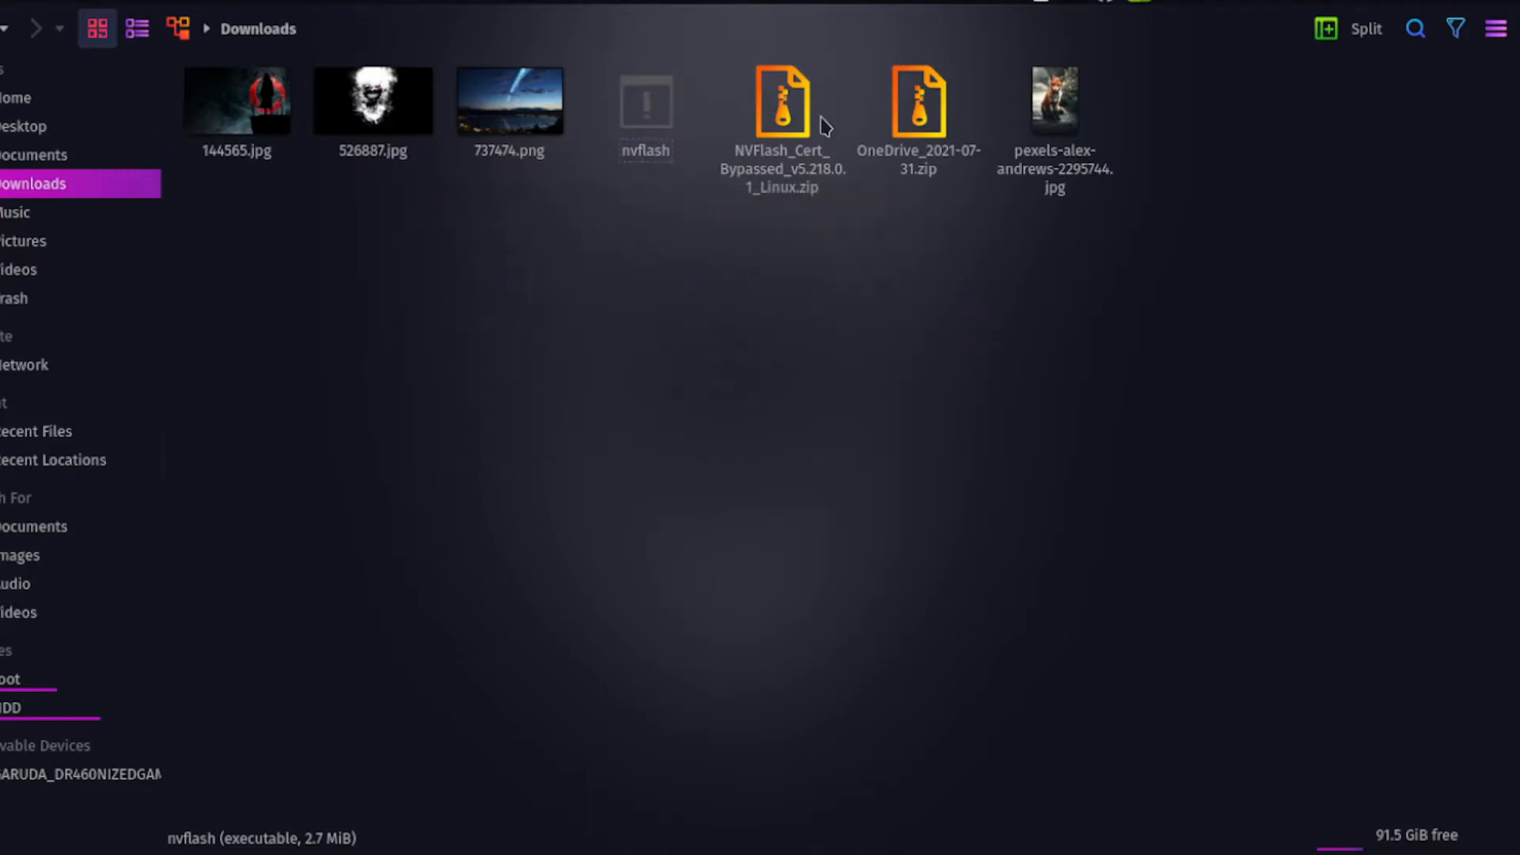
right_click(782, 117)
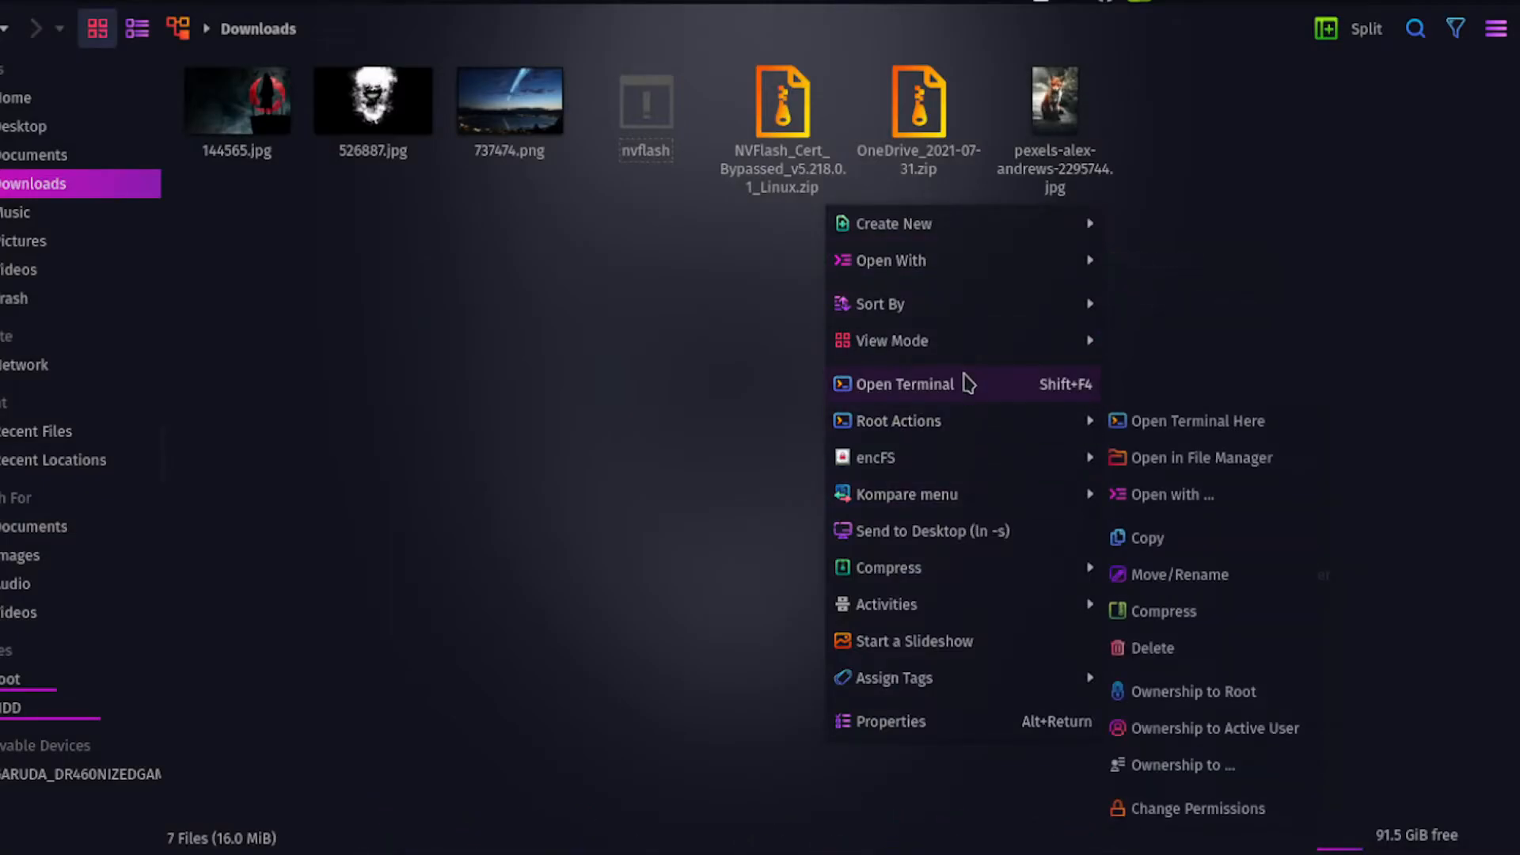
click(906, 384)
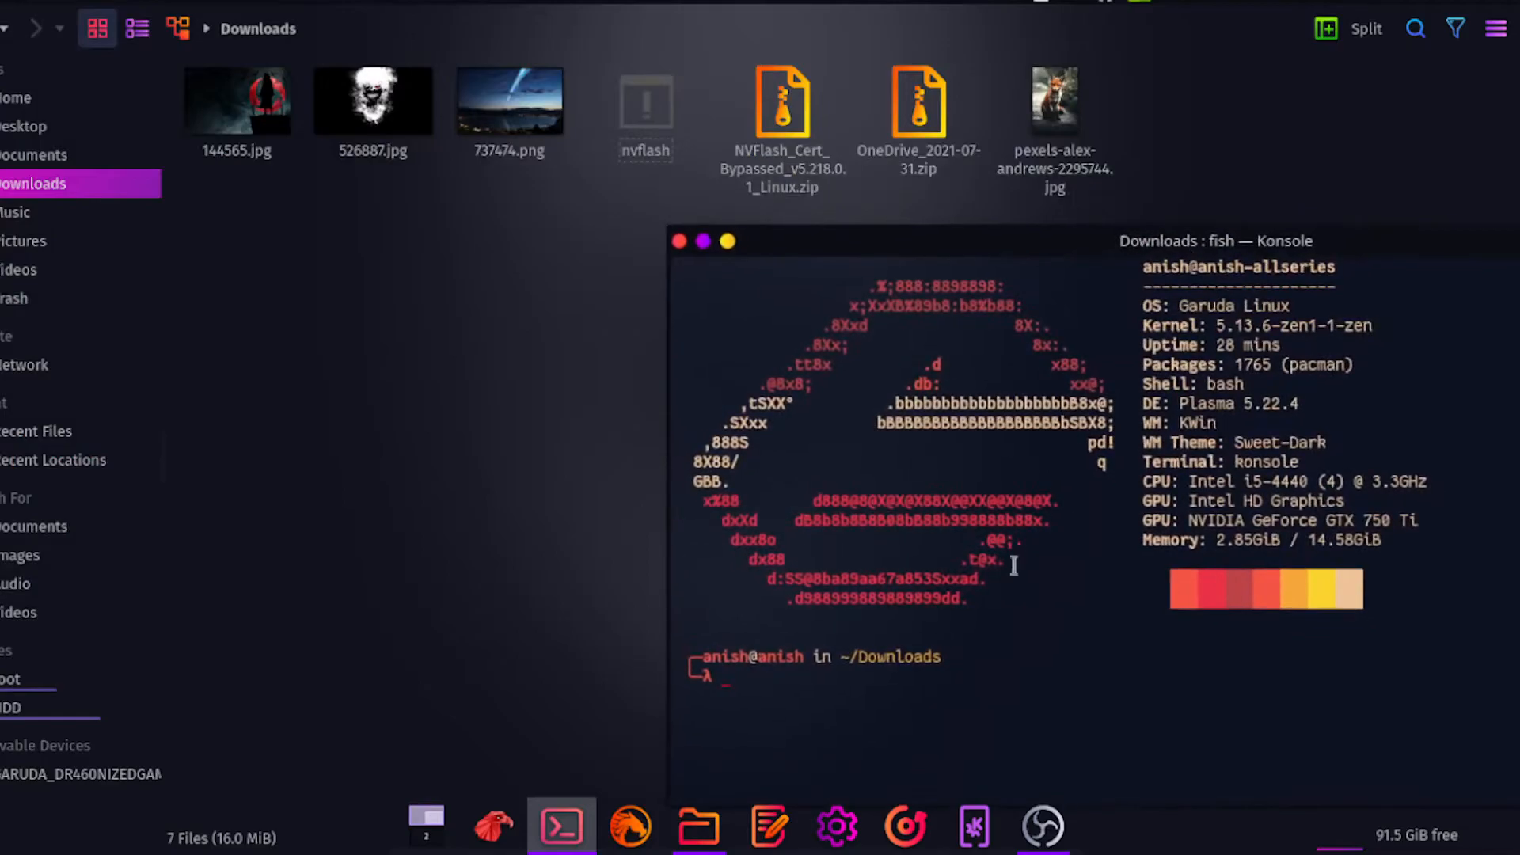
Enter '~/Downloads/nvflash --help' at the Konsole prompt.
text(~/Downloads/nvflash --help)
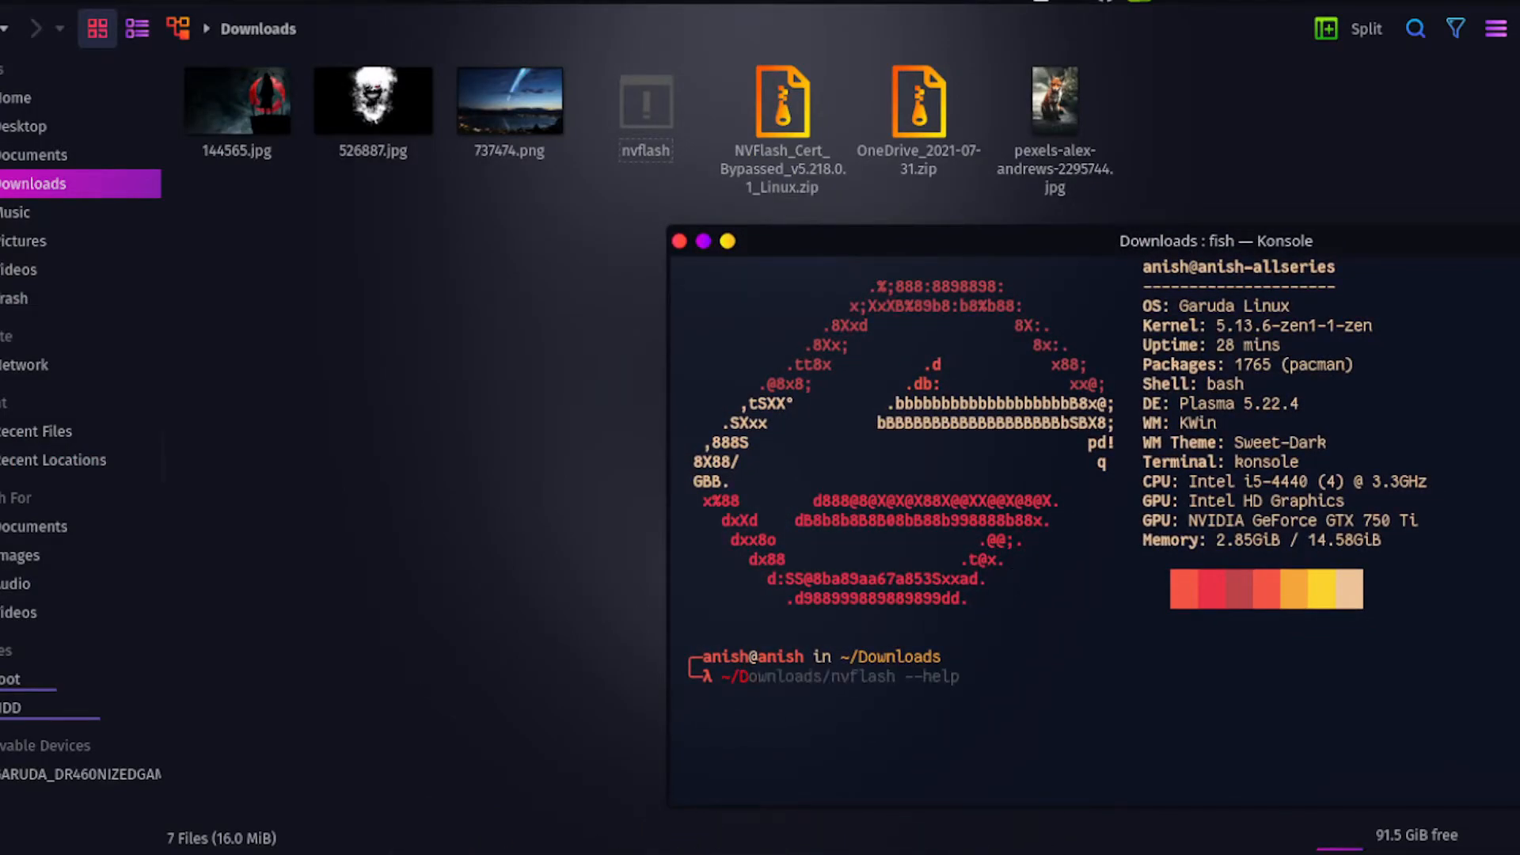
key(BackSpace)
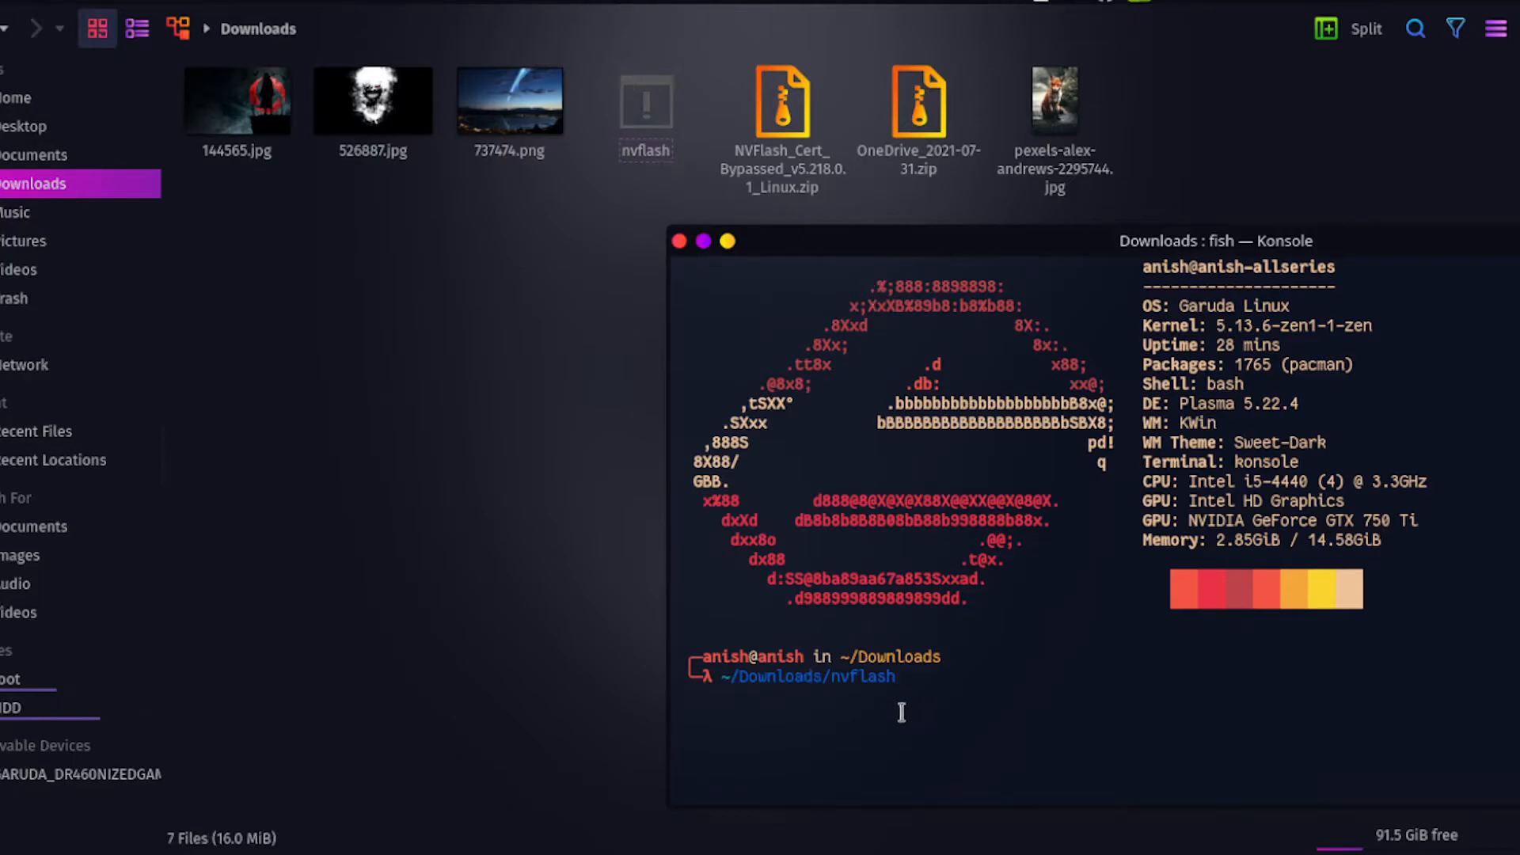
text(--help)
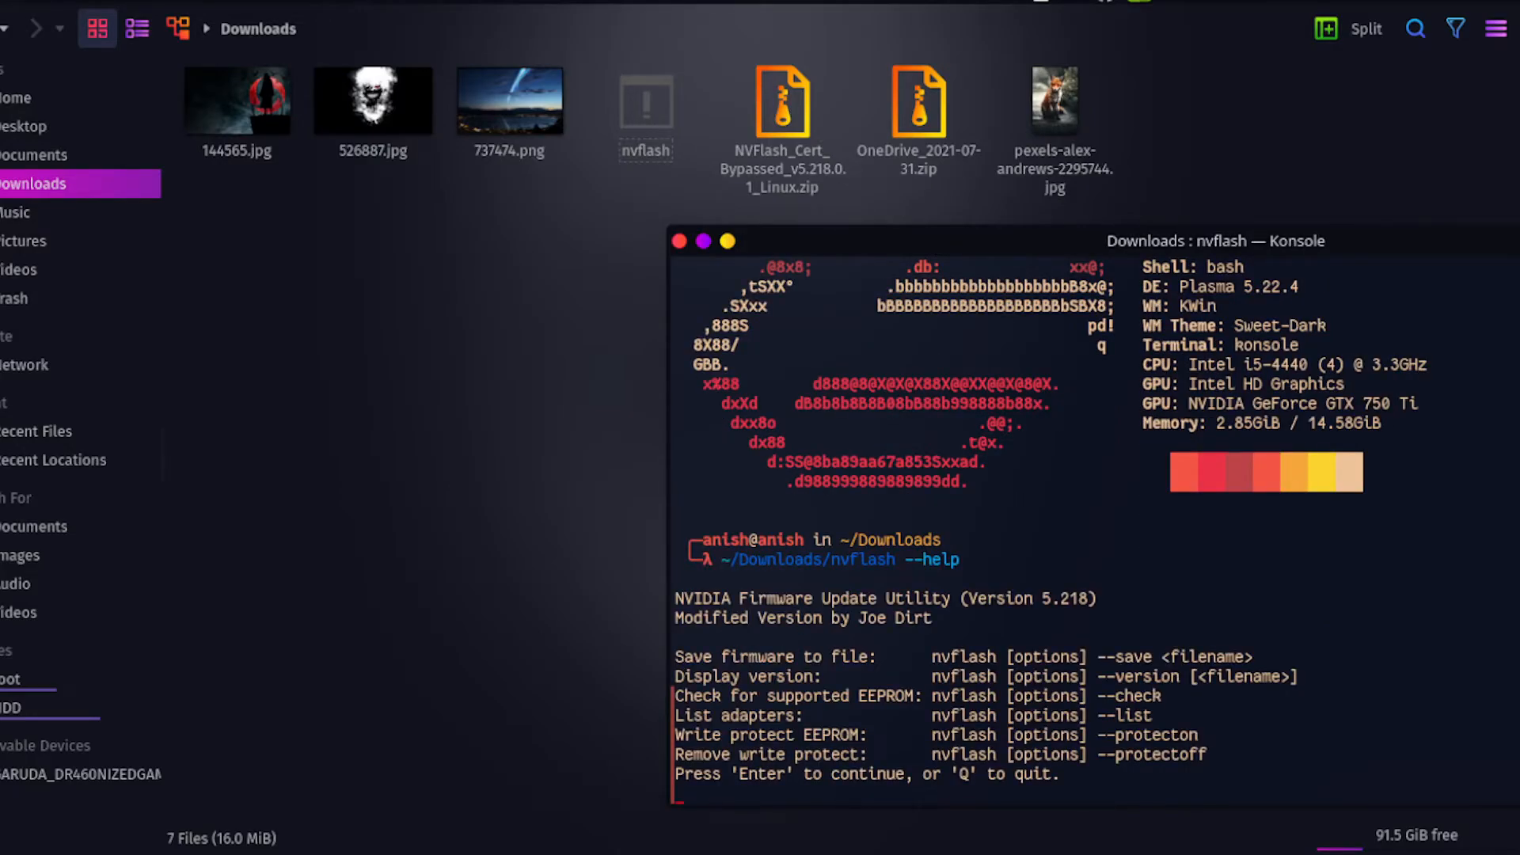
mouse_move(1222, 376)
text(Q)
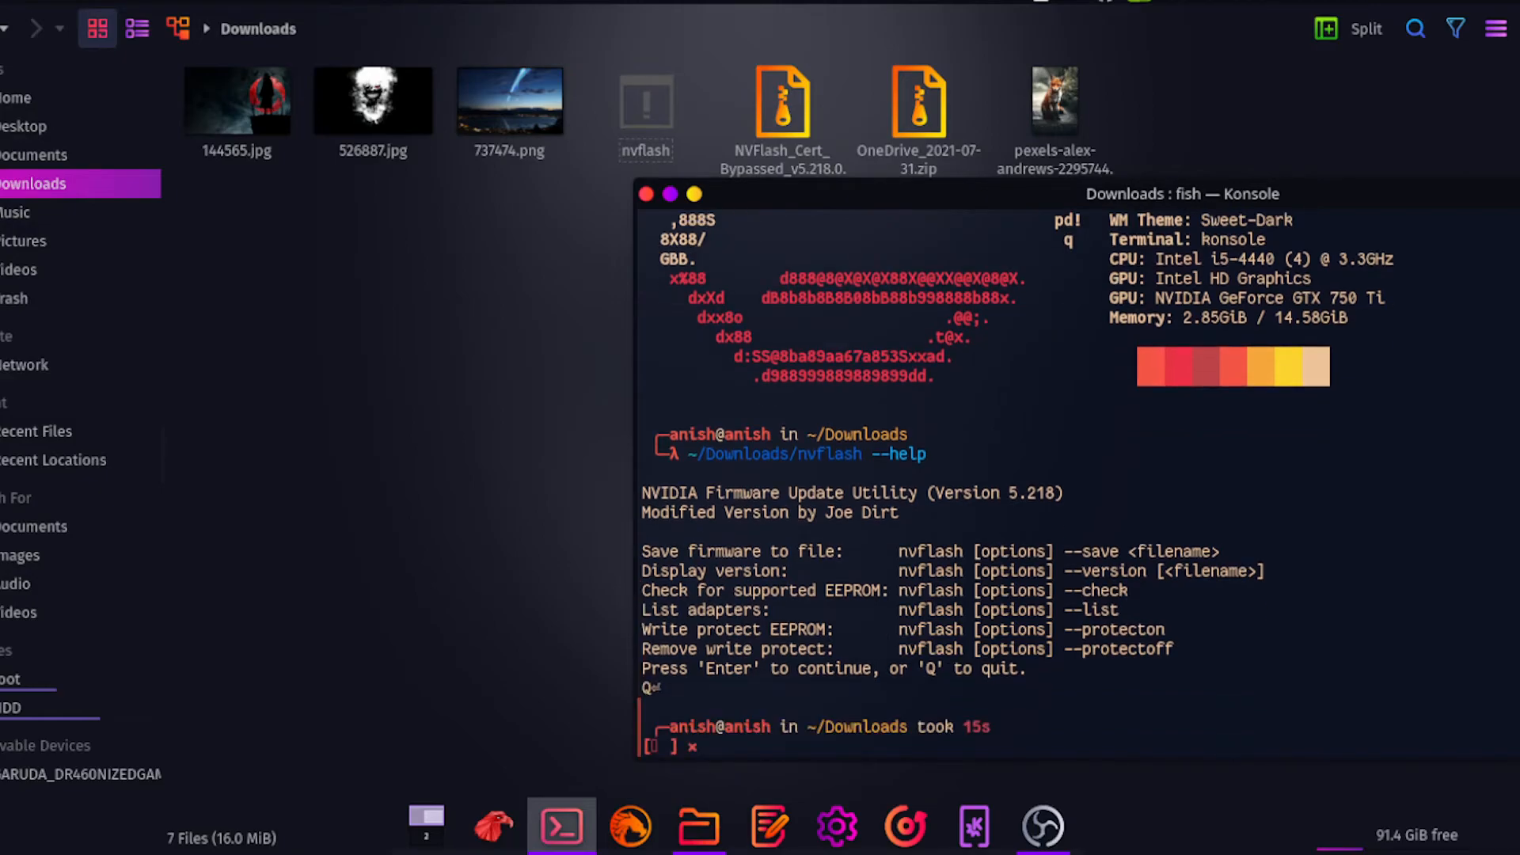
Quit the nvflash help, exit Konsole, and bring OBS Studio to the front.
text(else)
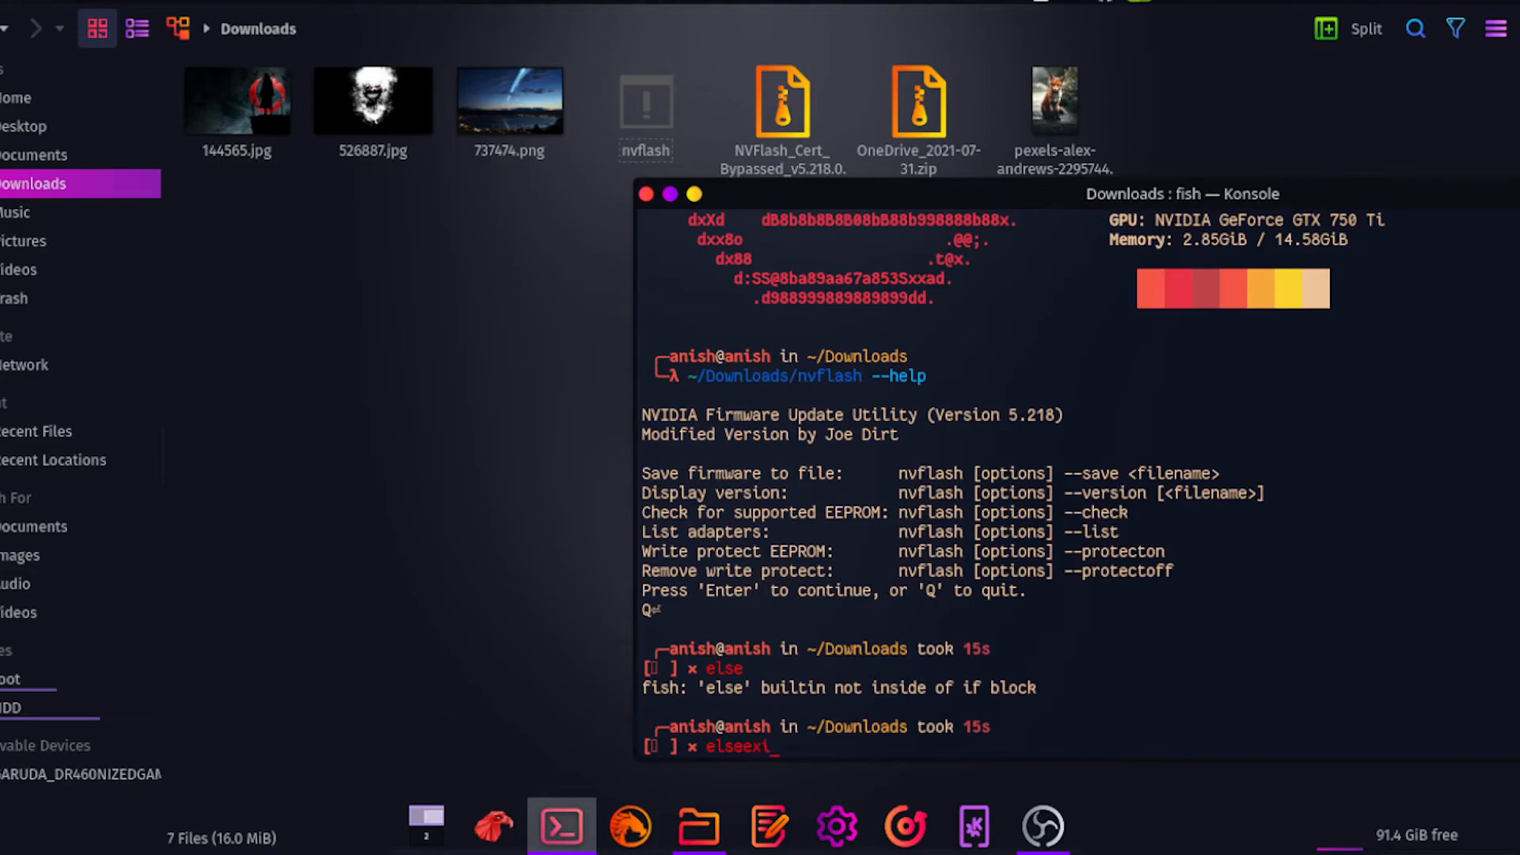
text(exit)
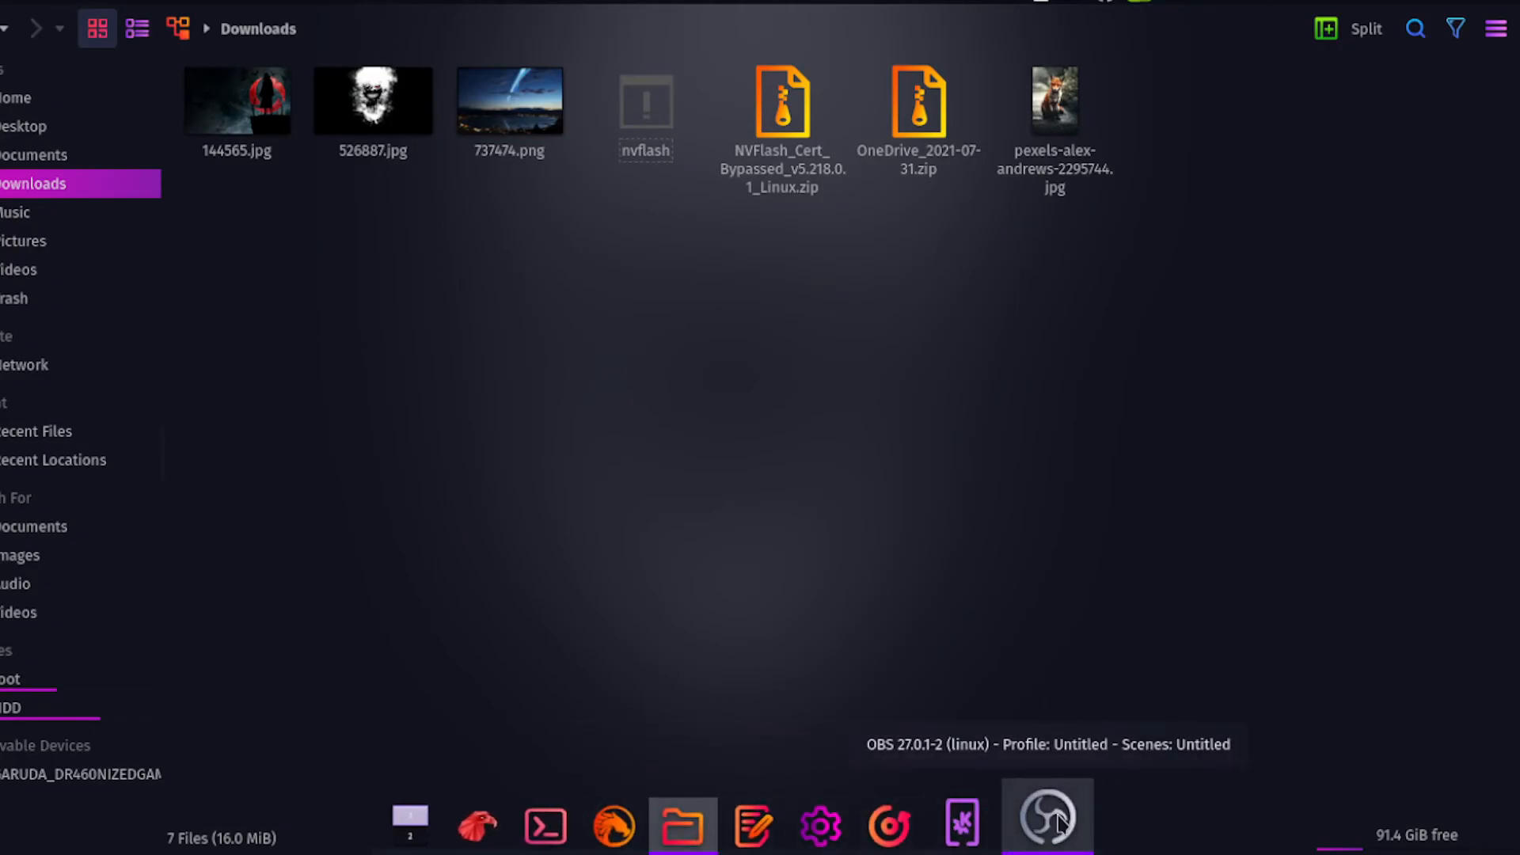
click(1045, 815)
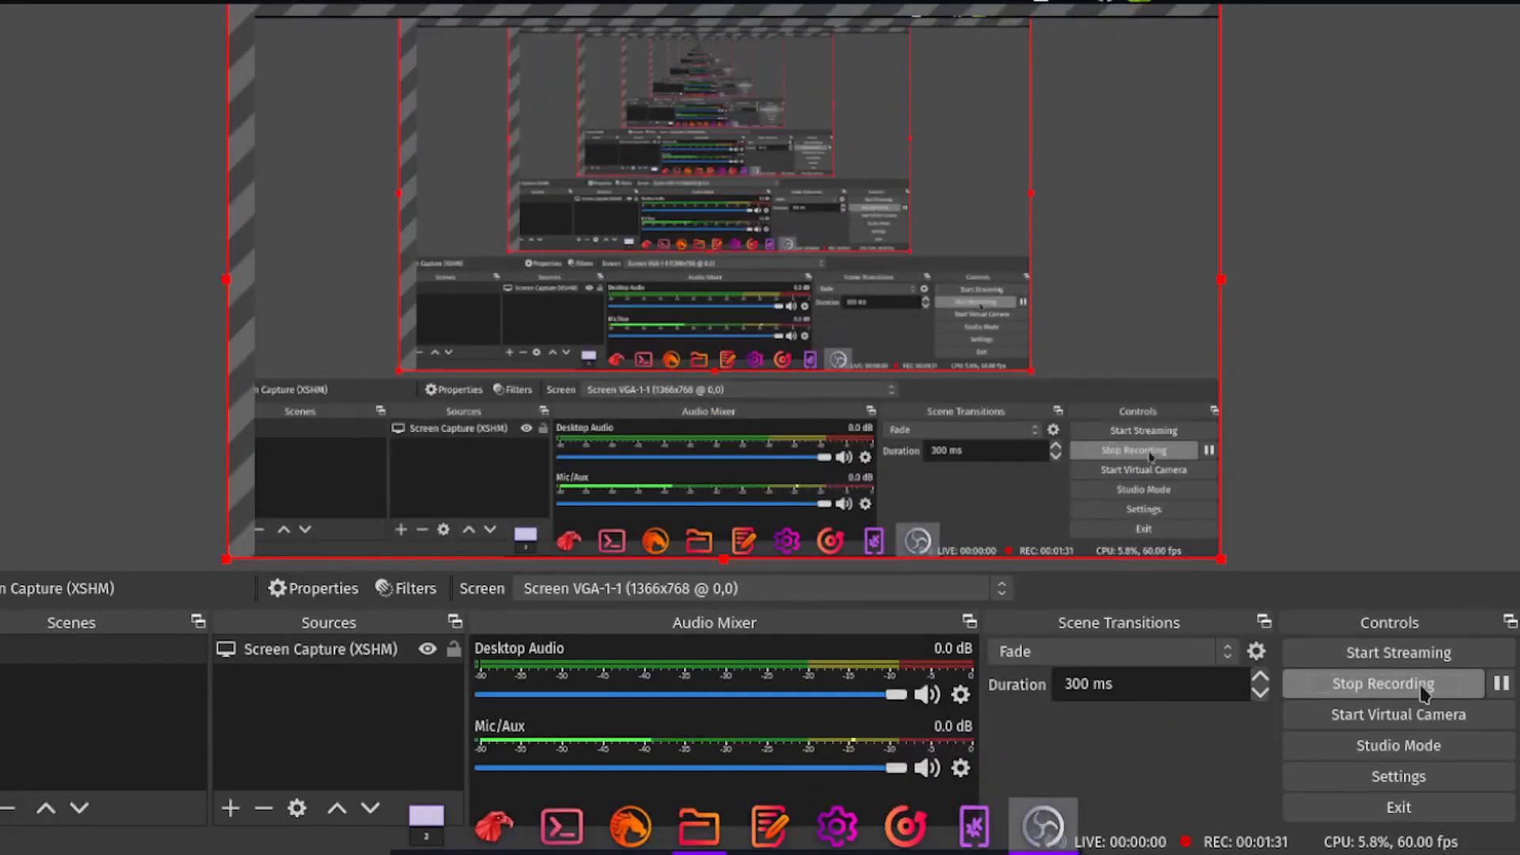